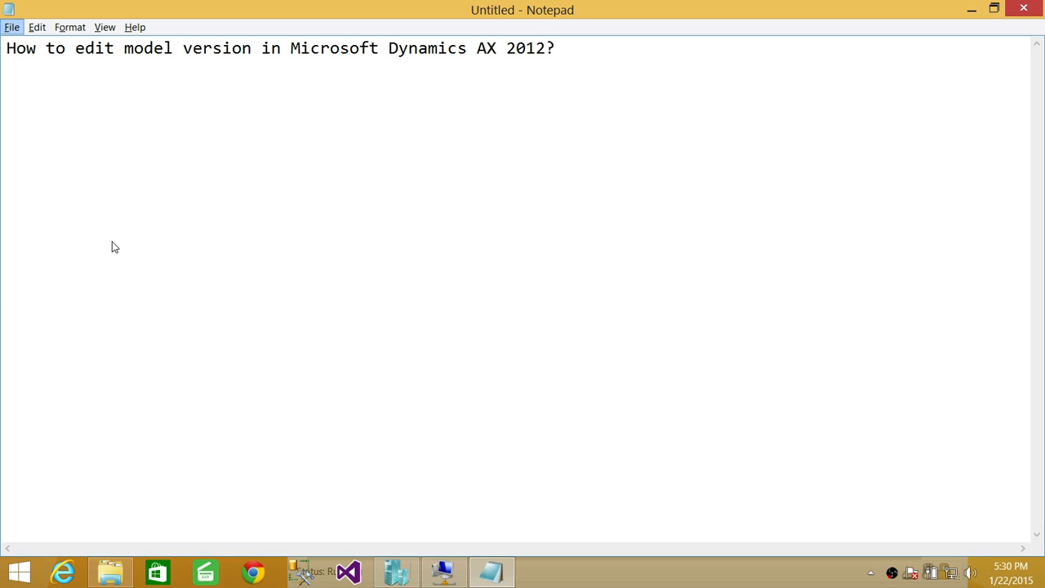
pyautogui.moveTo(394, 570)
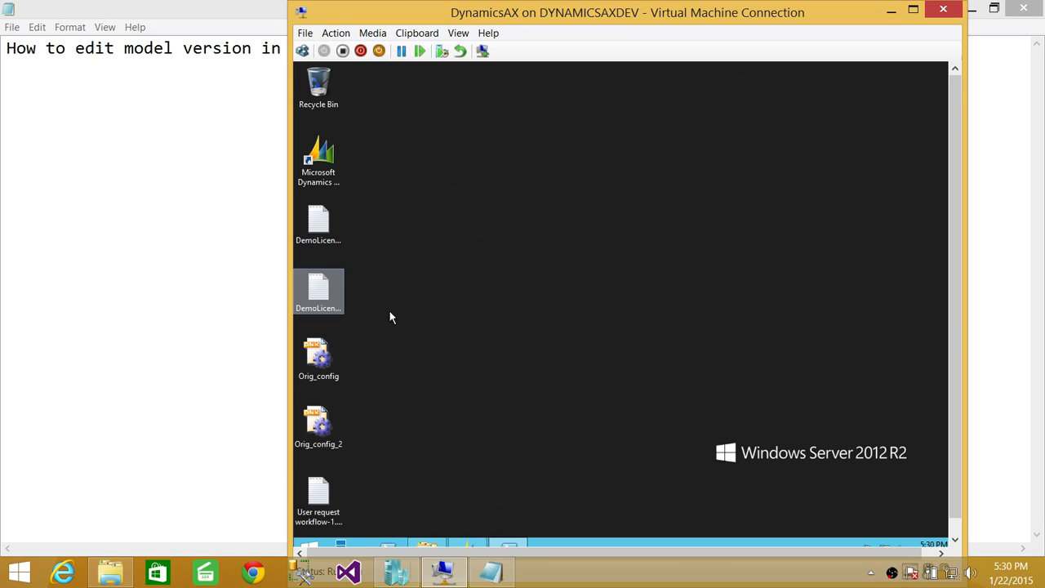
# Switch from the Notepad question to the DynamicsAX virtual machine connection.
pyautogui.click(535, 261)
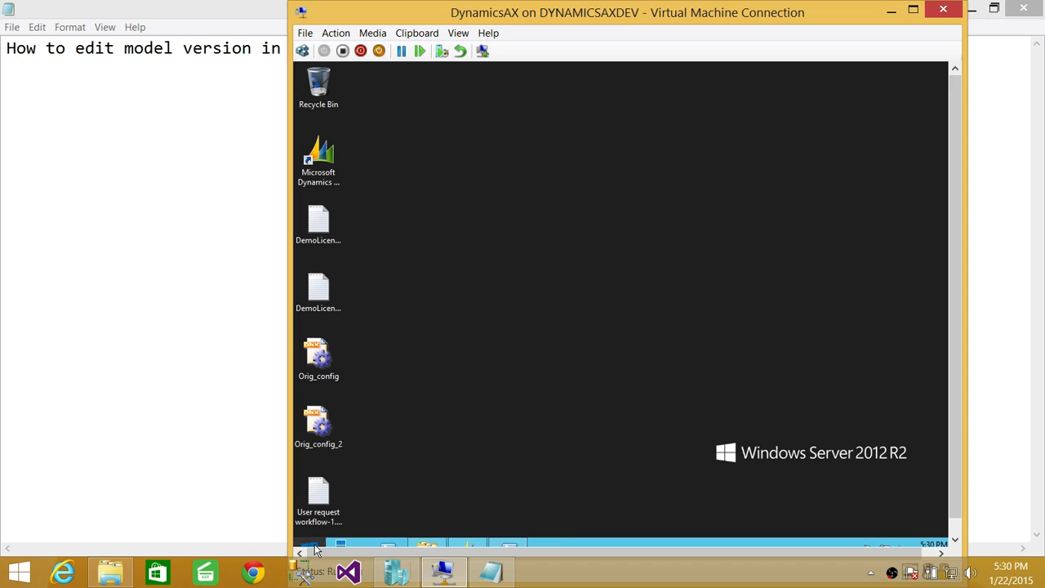
# Open Administrative Tools and show the Microsoft Dynamics AX 2012 Management Shell shortcut's actions.
pyautogui.click(309, 567)
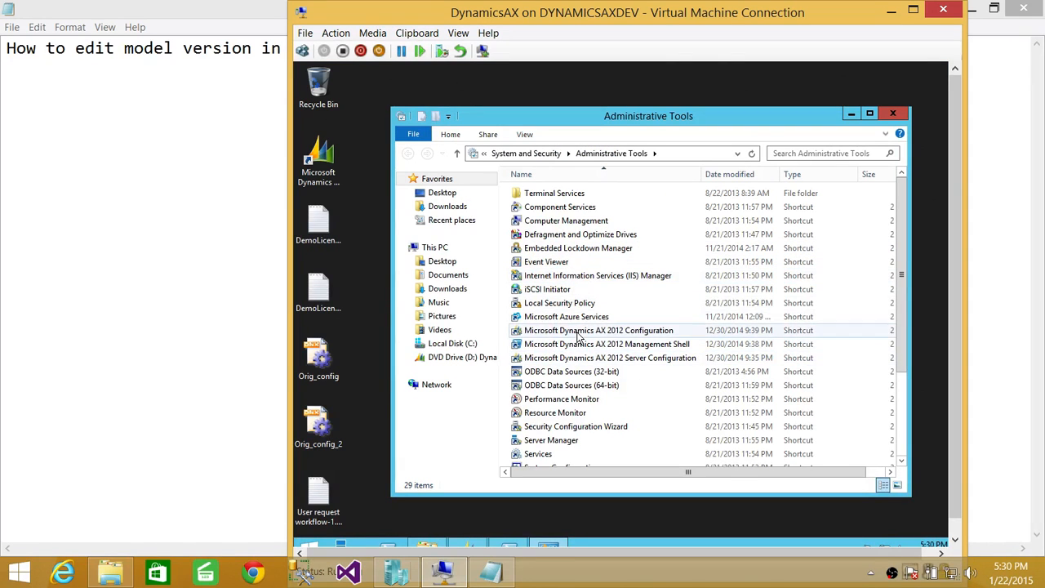
pyautogui.click(599, 330)
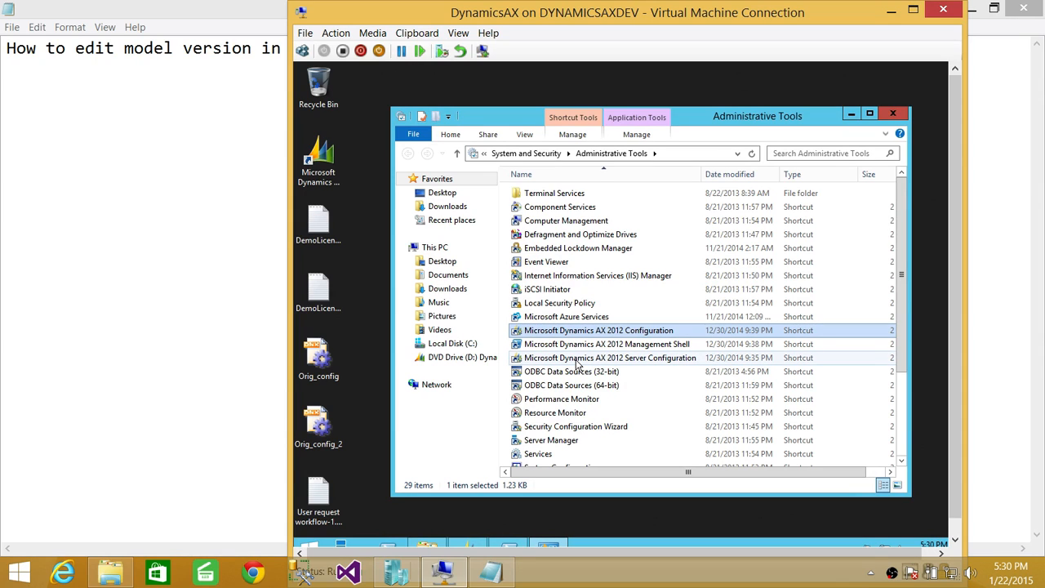
pyautogui.click(610, 358)
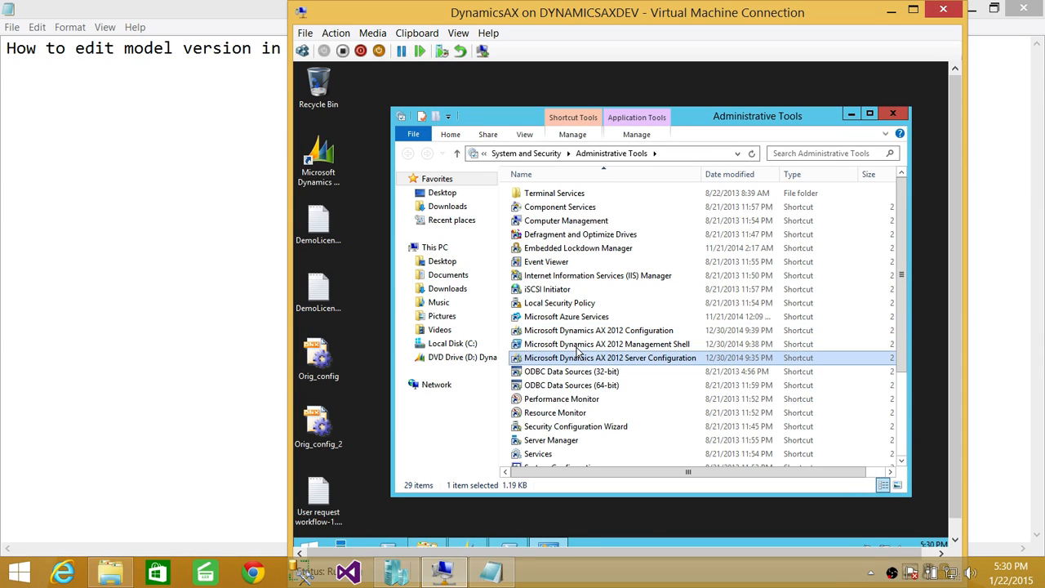
pyautogui.click(606, 344)
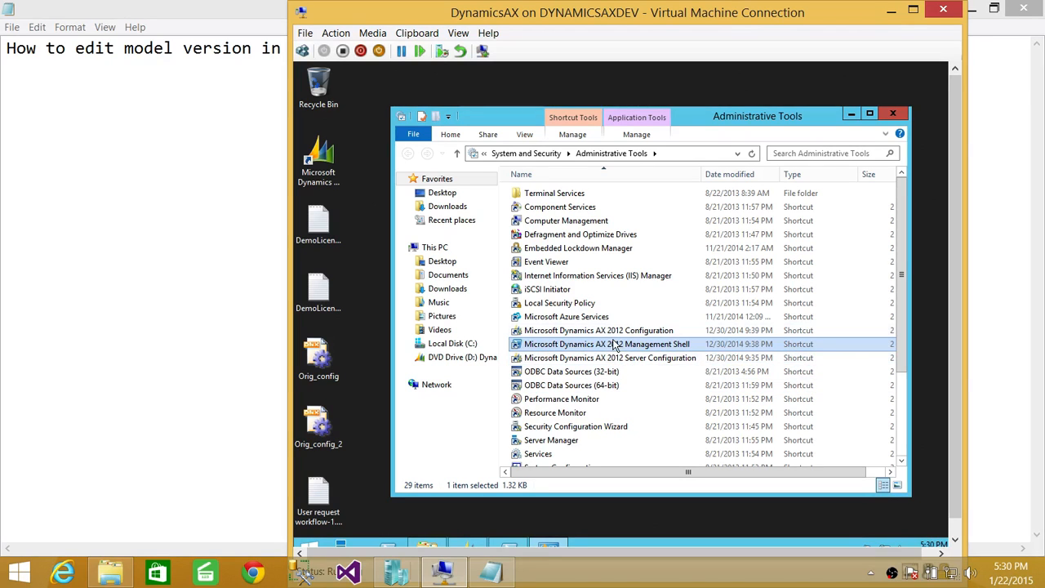
pyautogui.rightClick(606, 344)
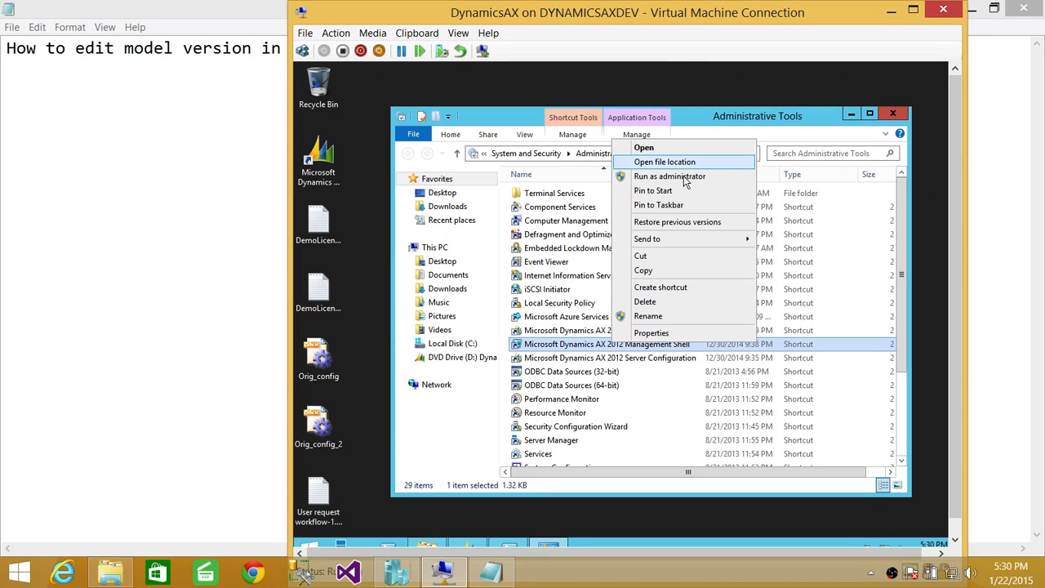
pyautogui.moveTo(670, 177)
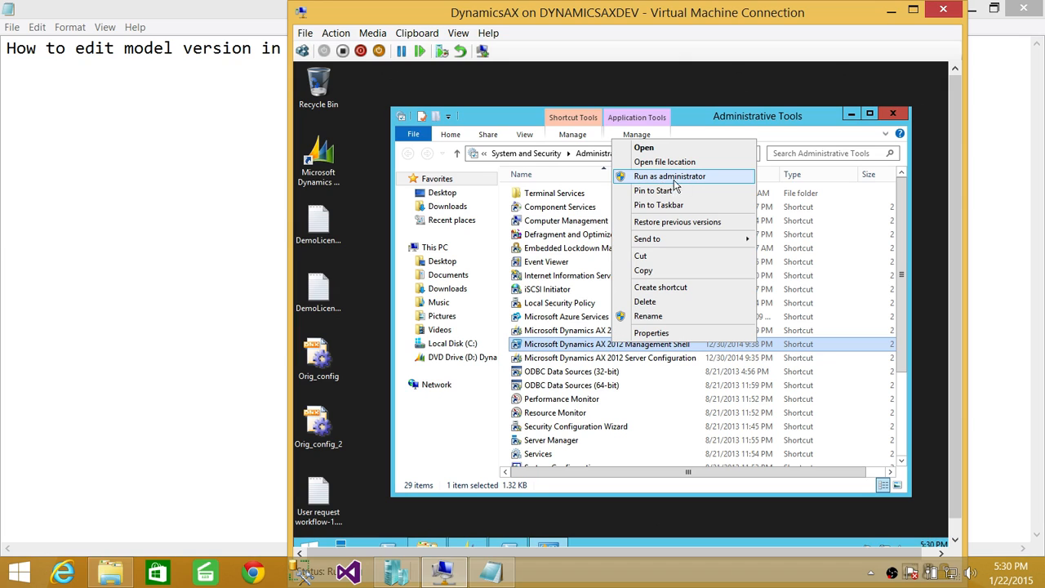
pyautogui.moveTo(691, 181)
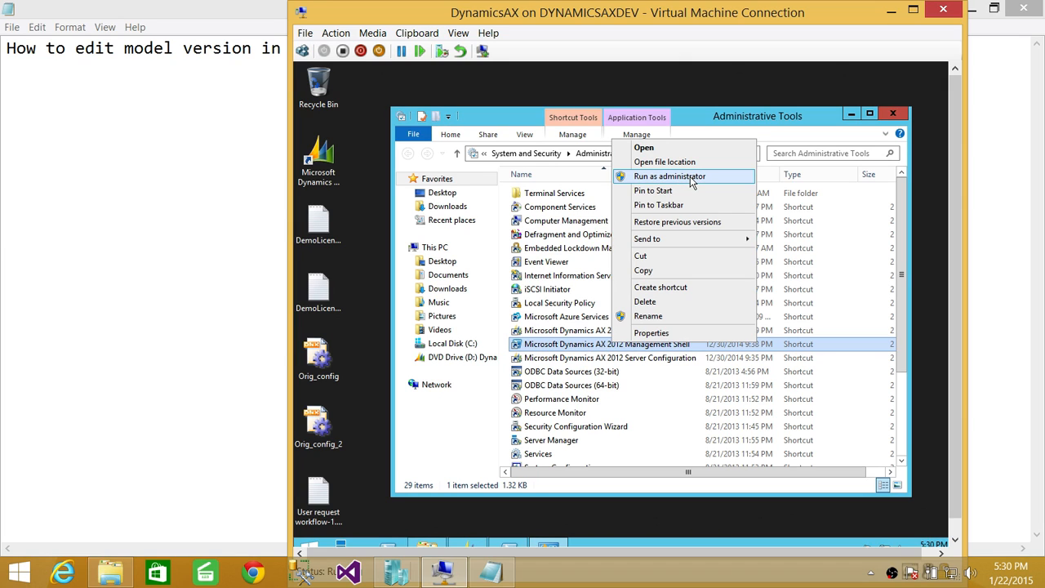
pyautogui.moveTo(588, 566)
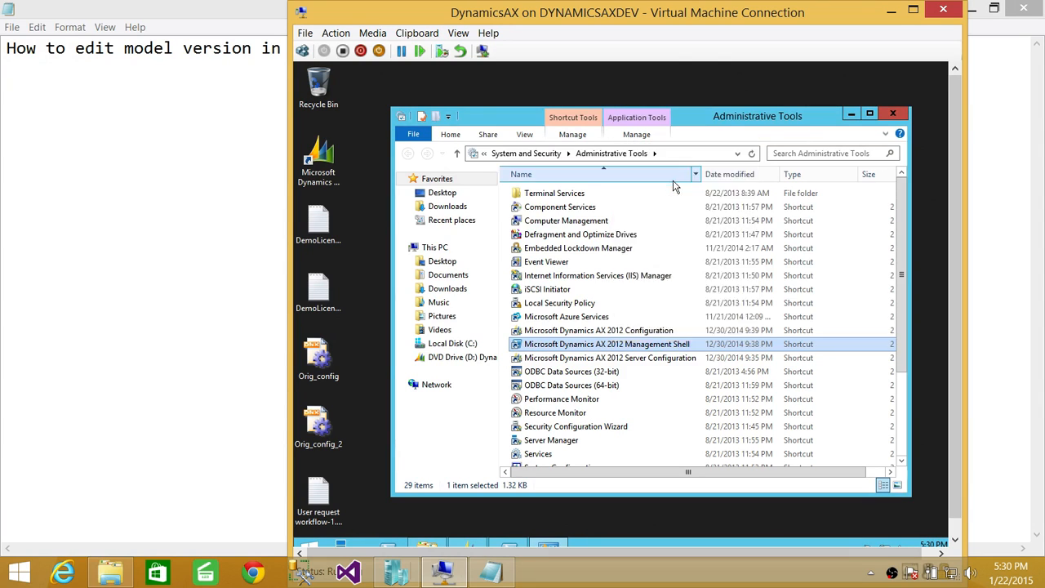
# Launch the Management Shell as administrator and switch to the AXPROD server bin prompt.
pyautogui.doubleClick(606, 344)
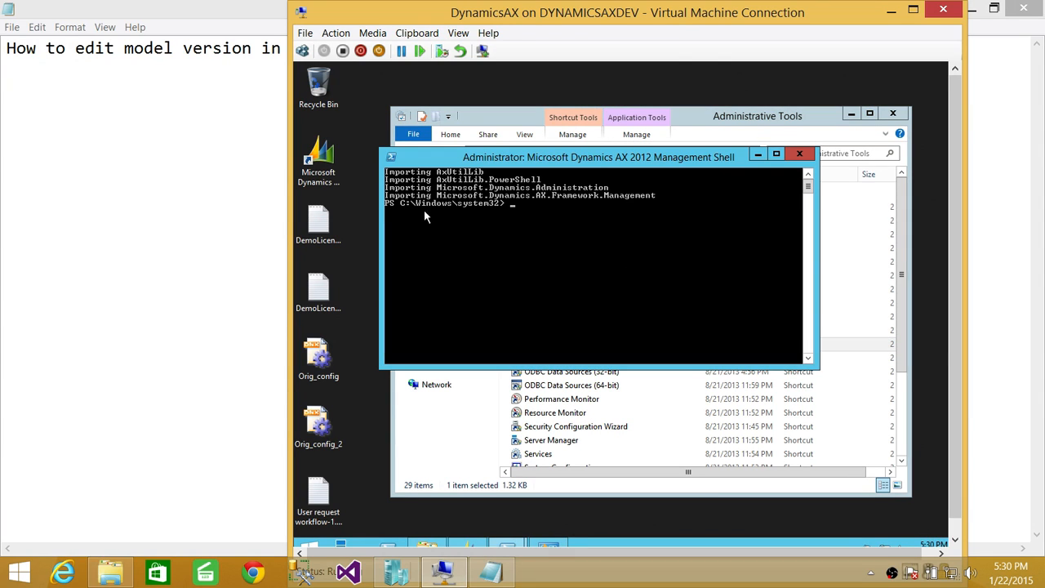
pyautogui.moveTo(561, 217)
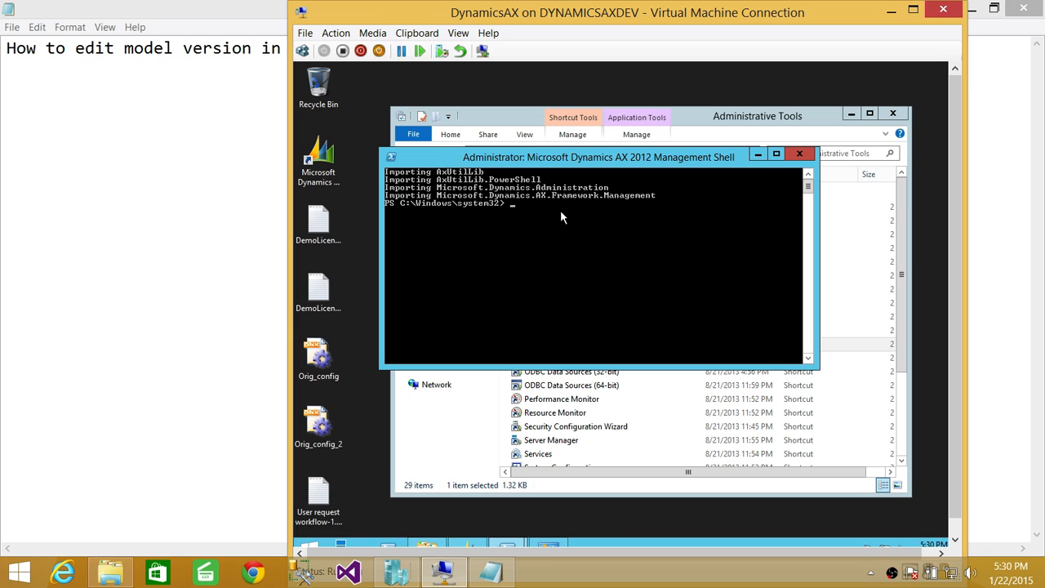
pyautogui.moveTo(515, 547)
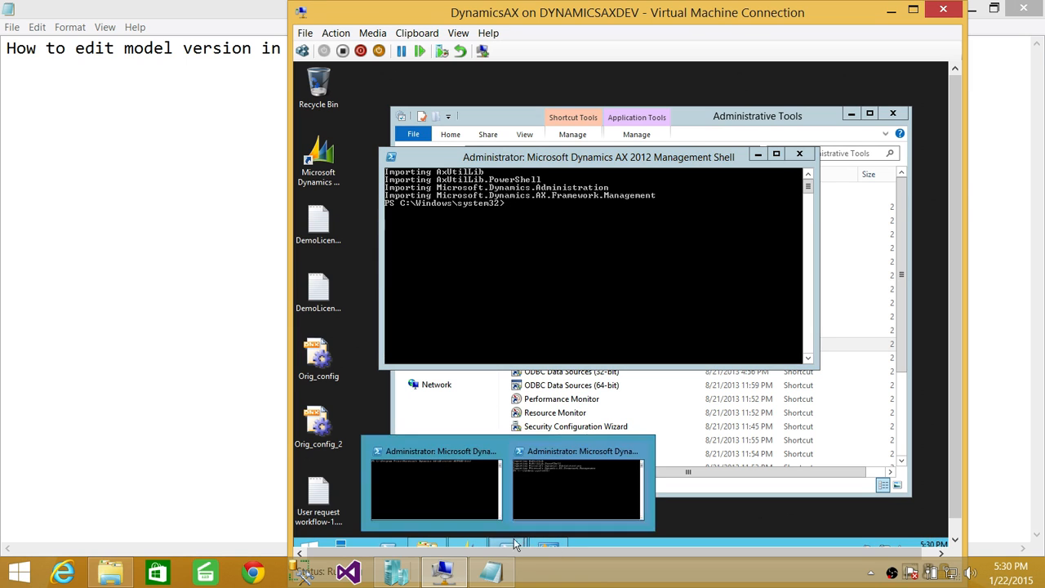
pyautogui.click(576, 490)
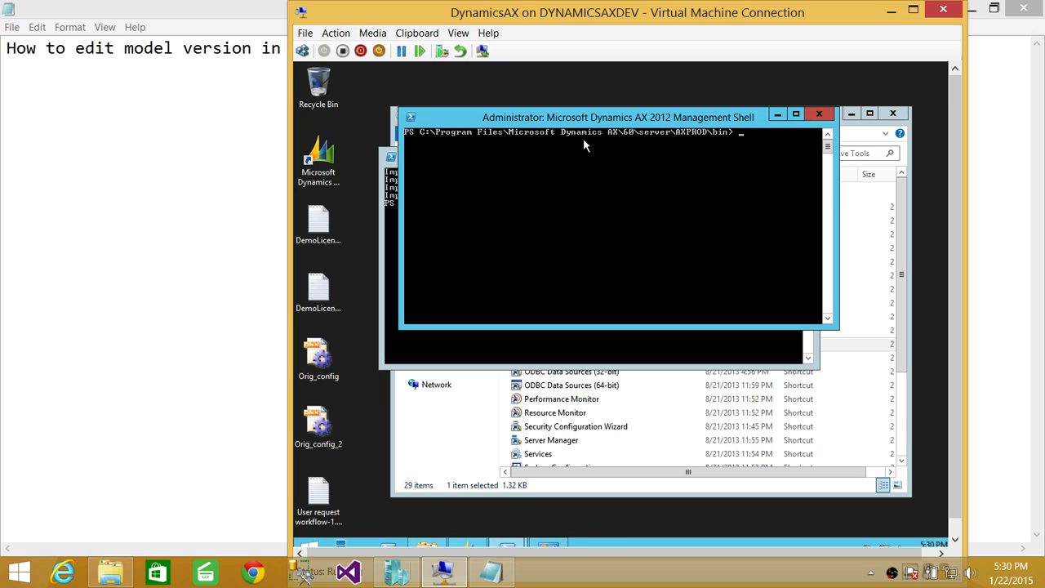
pyautogui.moveTo(660, 150)
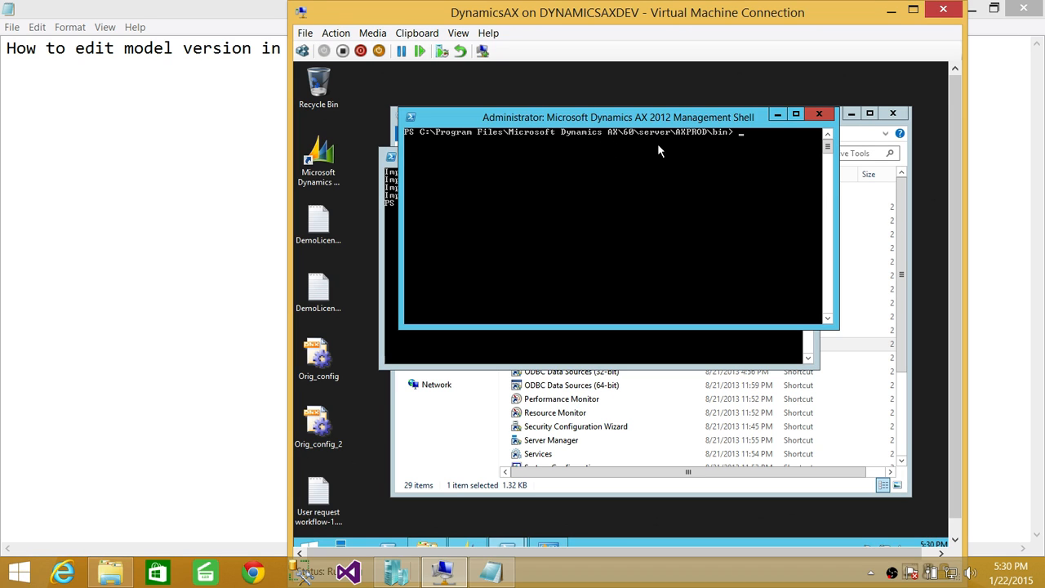
pyautogui.moveTo(682, 143)
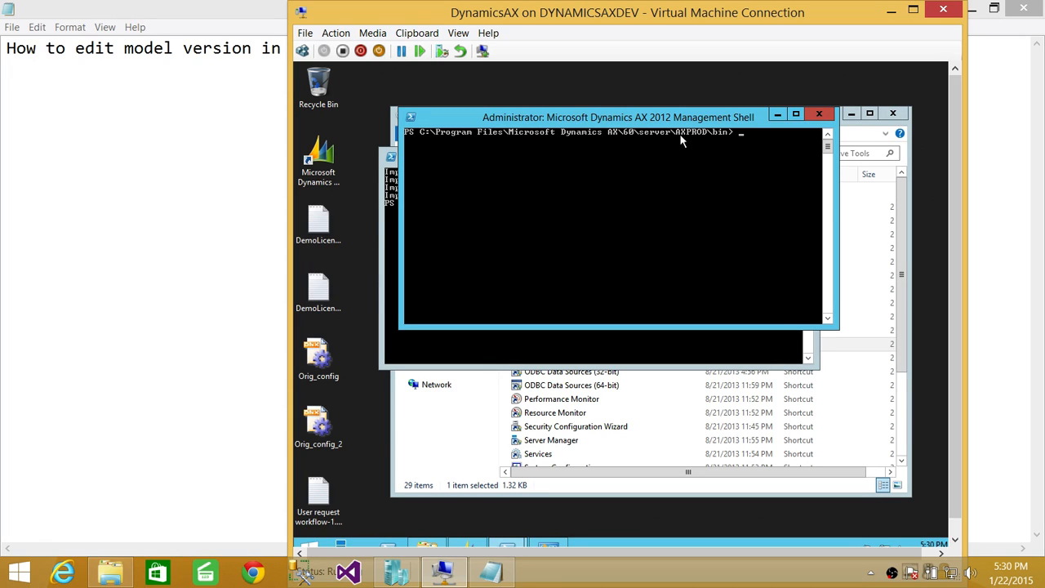
pyautogui.moveTo(781, 142)
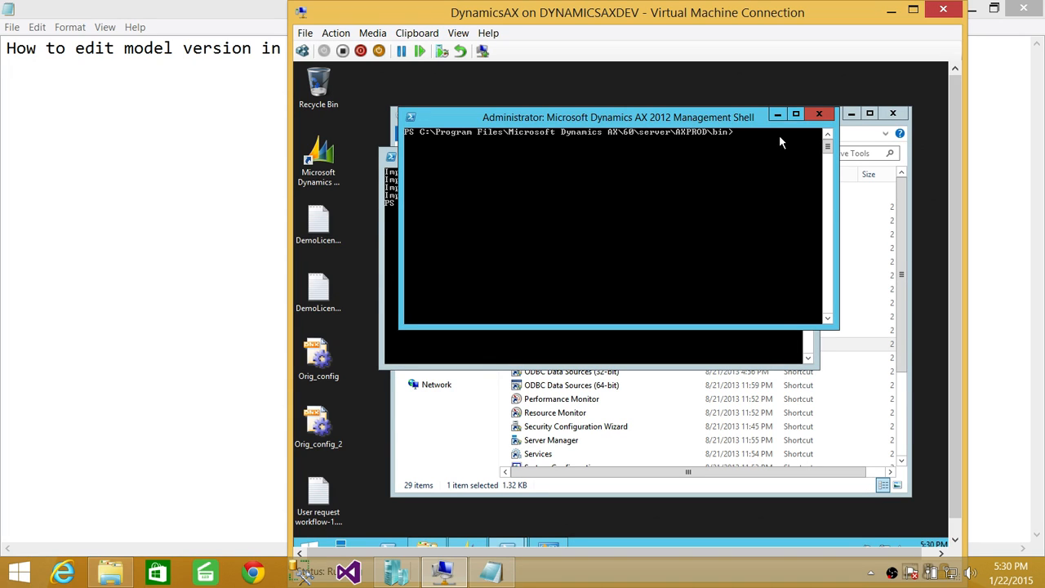
pyautogui.moveTo(410, 318)
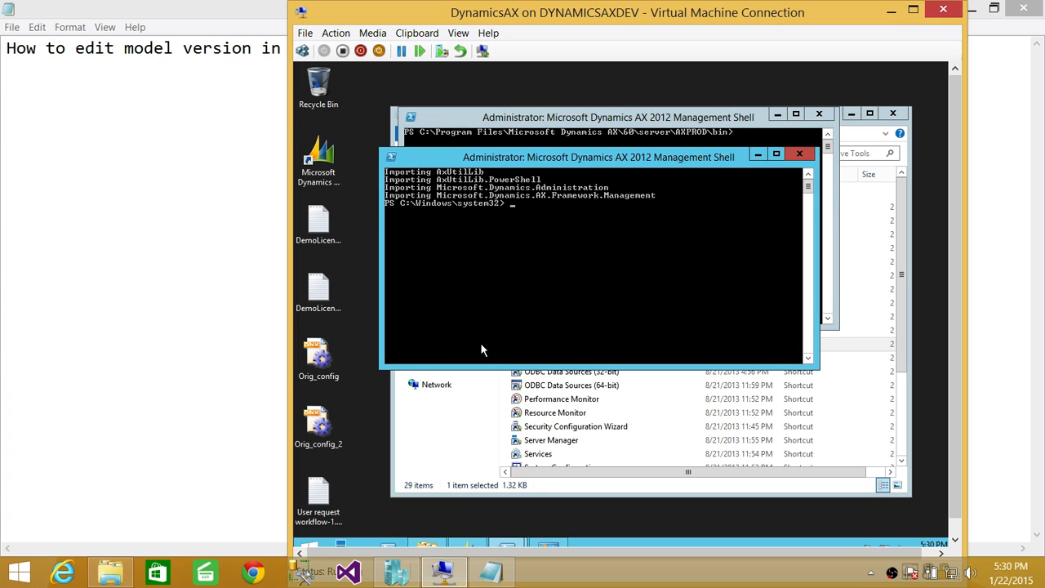
pyautogui.moveTo(727, 180)
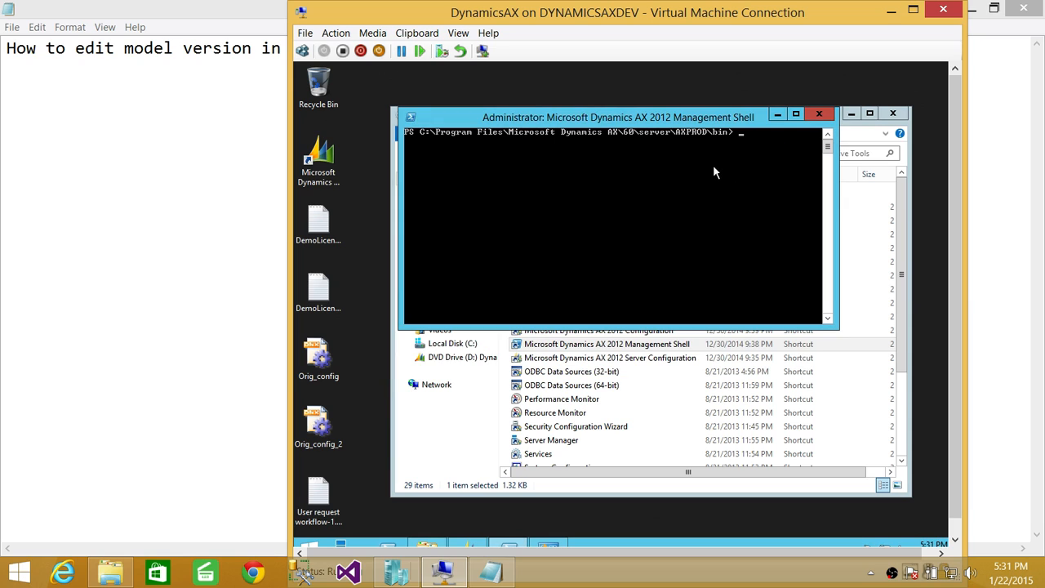
pyautogui.moveTo(464, 162)
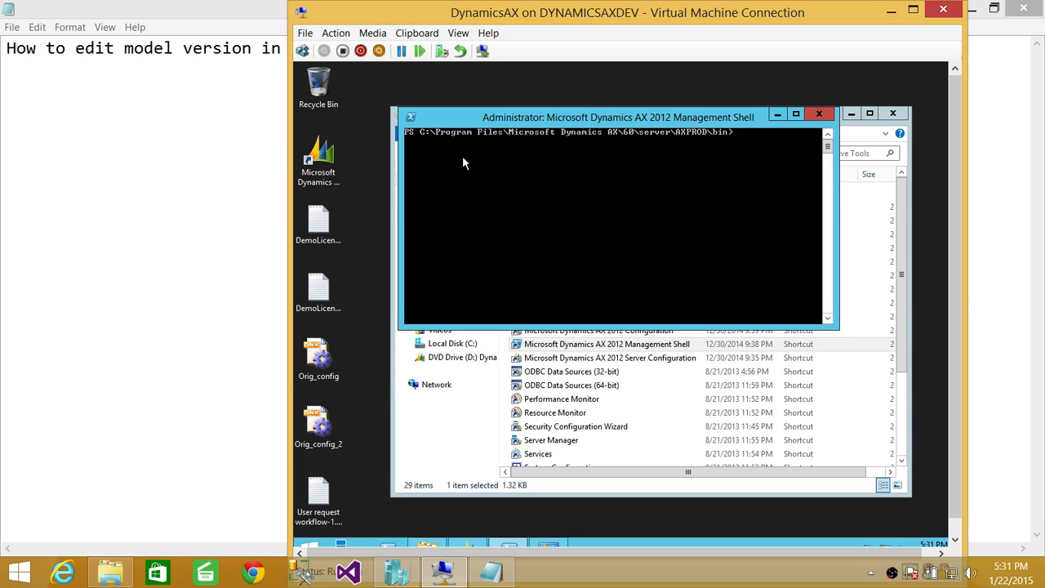
pyautogui.moveTo(641, 161)
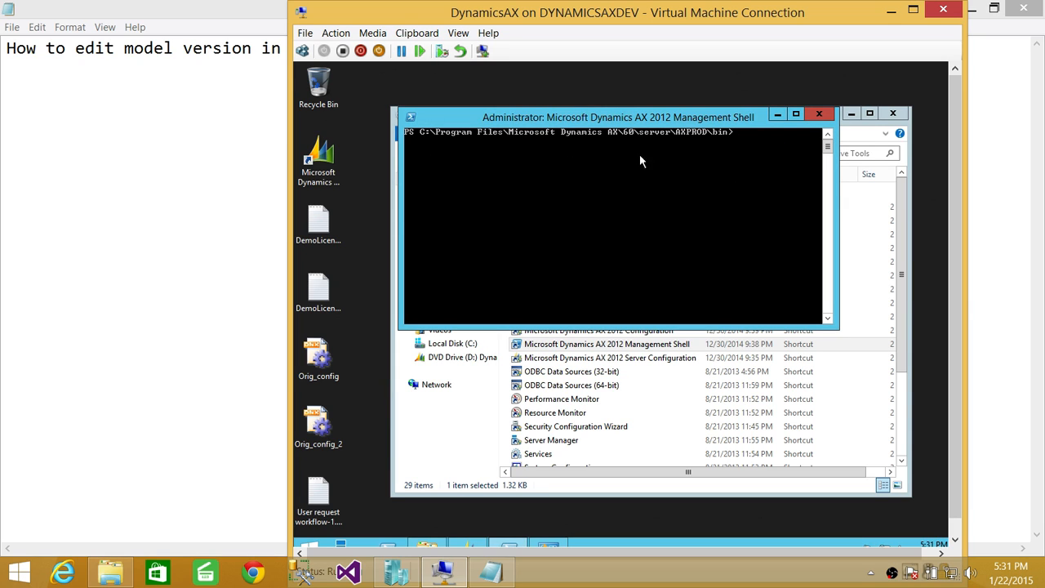
pyautogui.moveTo(514, 157)
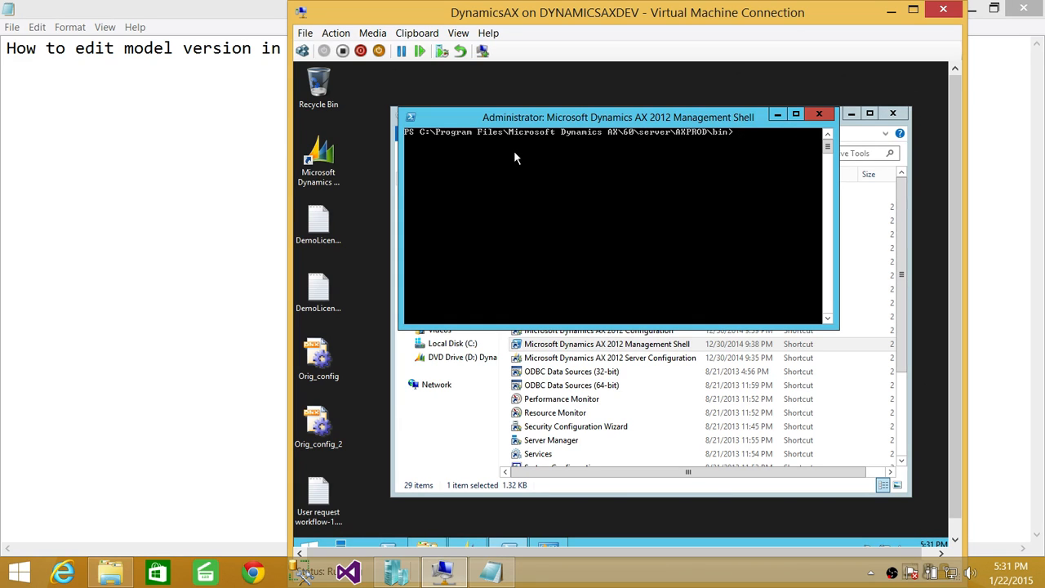
pyautogui.moveTo(735, 151)
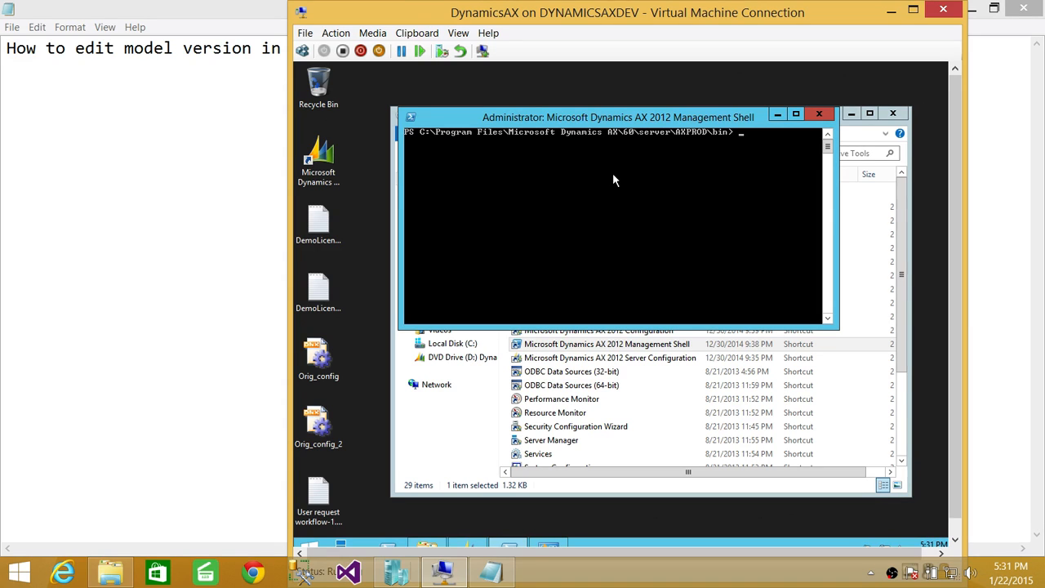
pyautogui.moveTo(766, 170)
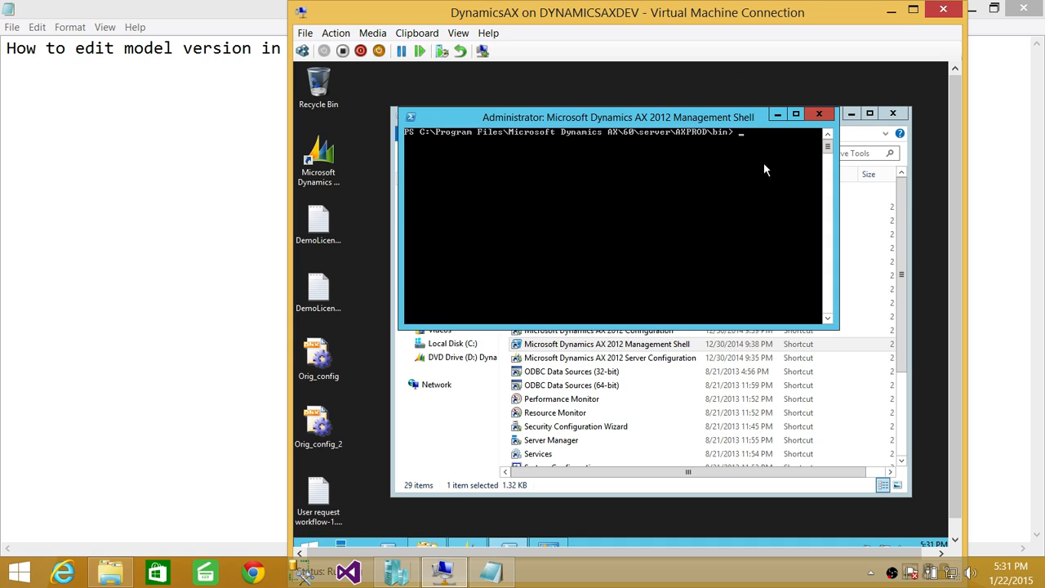
pyautogui.moveTo(562, 214)
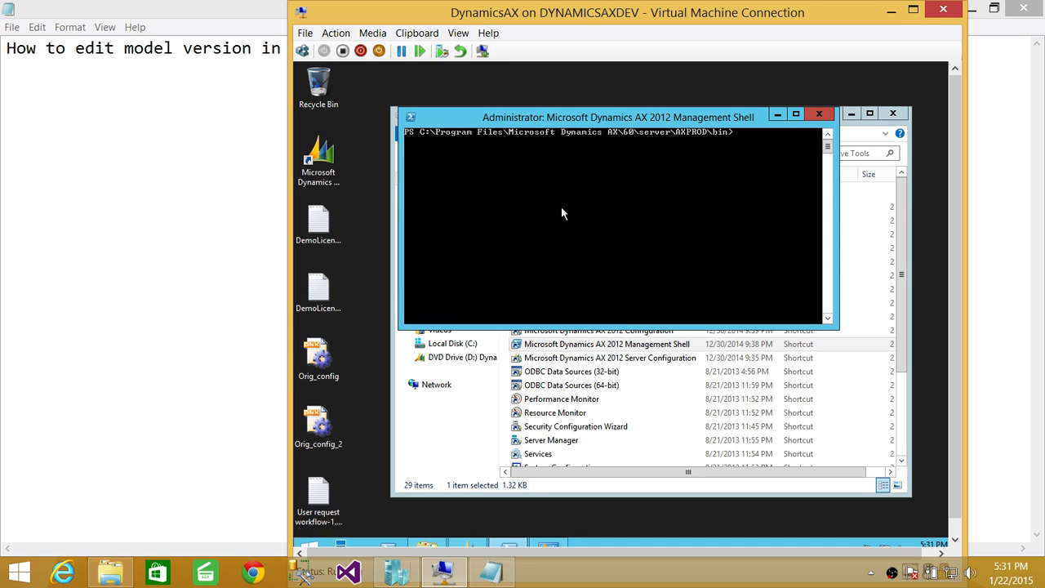
pyautogui.moveTo(695, 229)
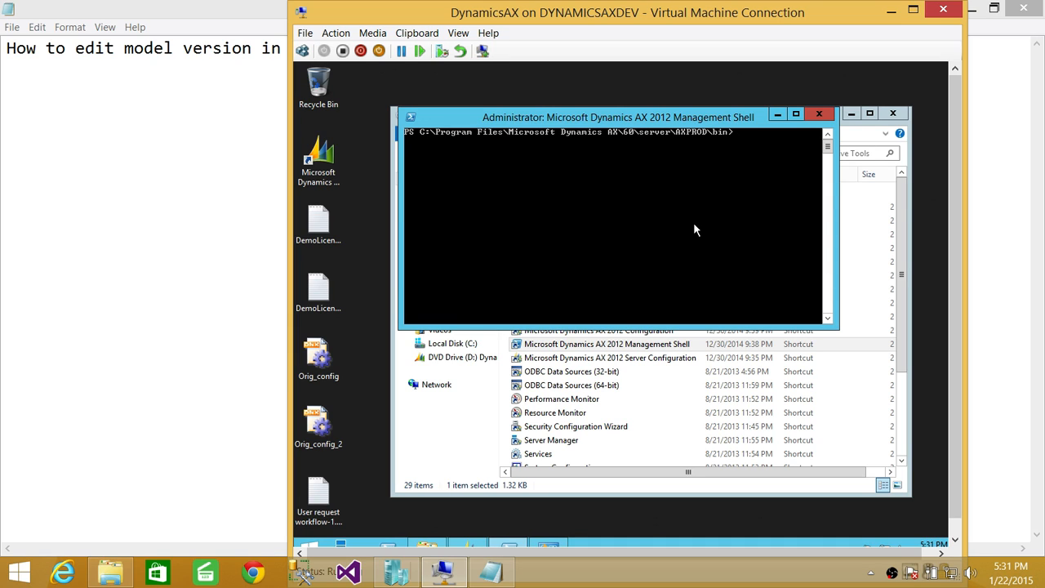
# Run axutil.exe -? to print the AXUtil parameter help.
pyautogui.write('axu')
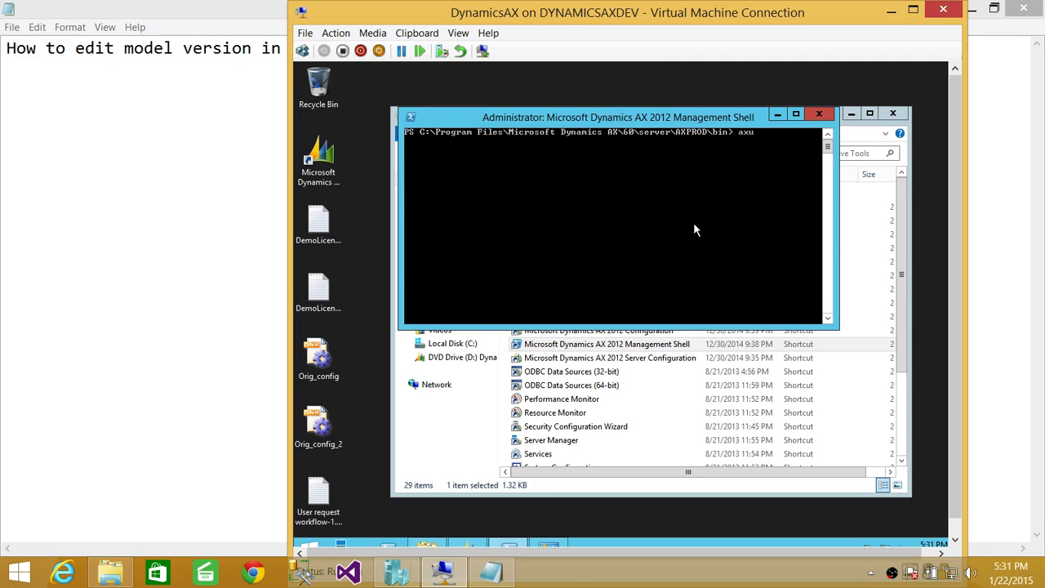
pyautogui.write('til.exe')
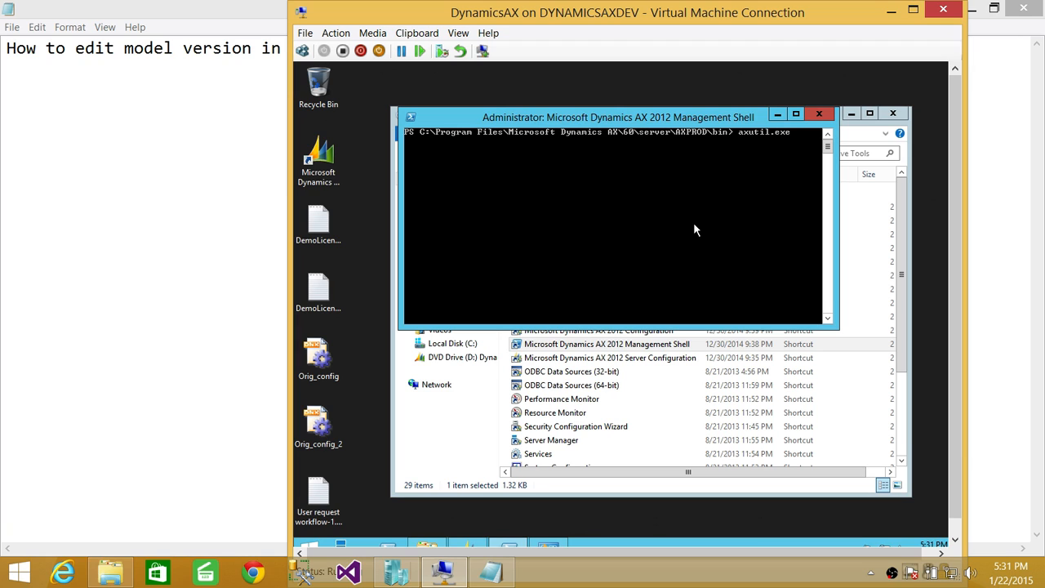
pyautogui.write('-')
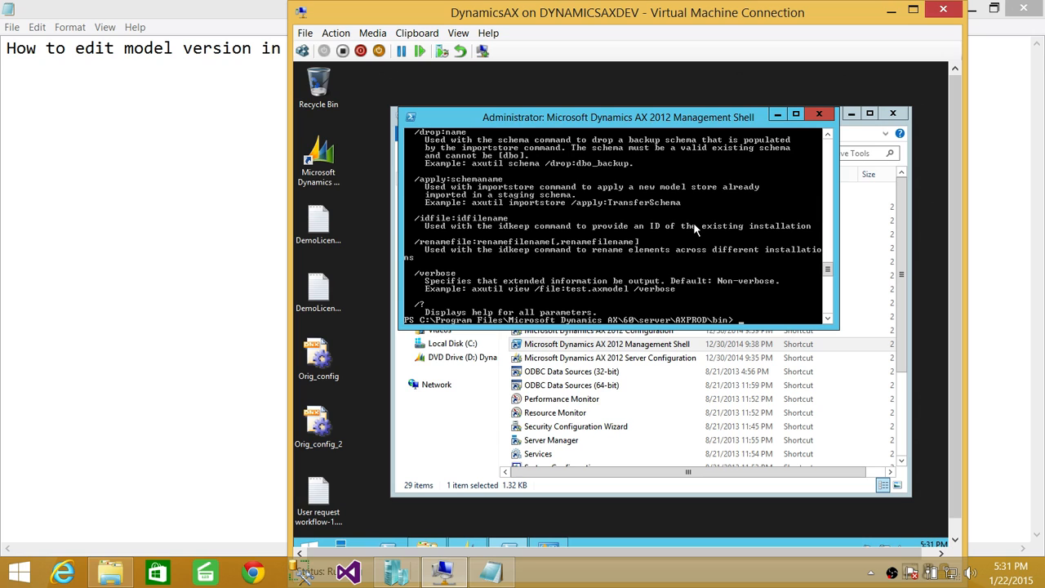
# Start typing the axutil edit command targeting model GER.
pyautogui.write('axutil.exe edit')
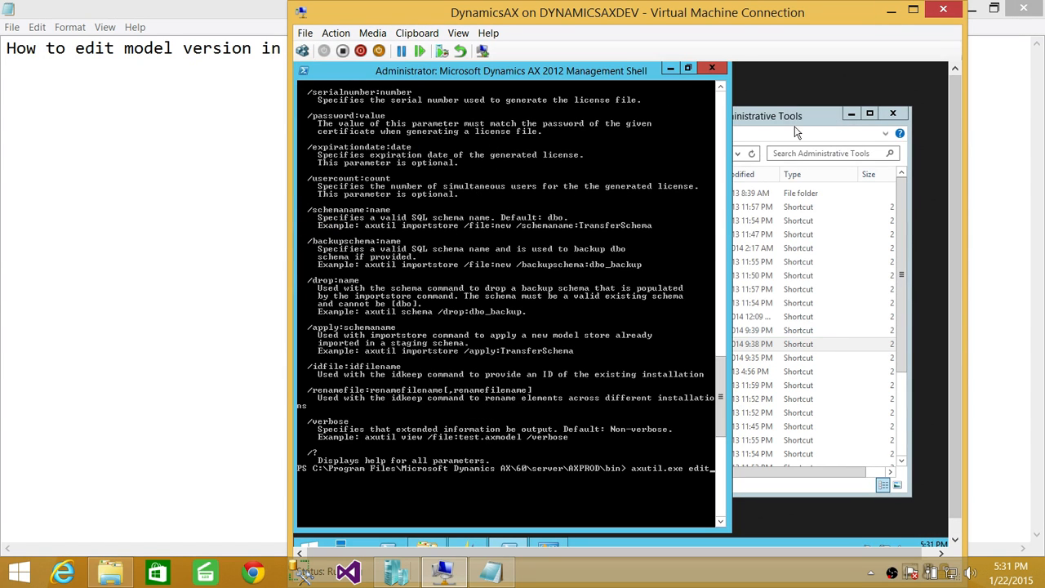
pyautogui.moveTo(639, 319)
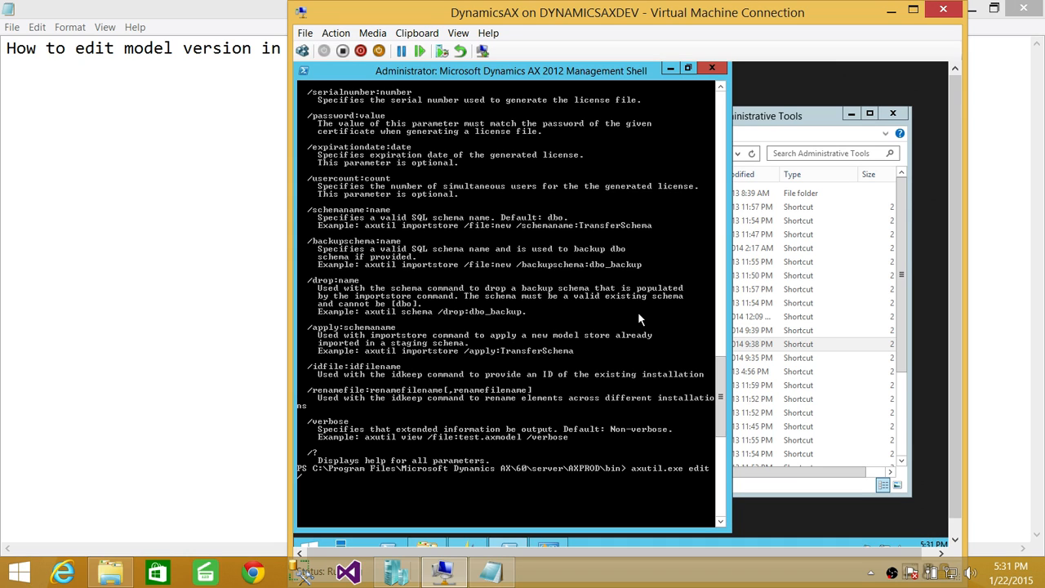
pyautogui.write('/model:')
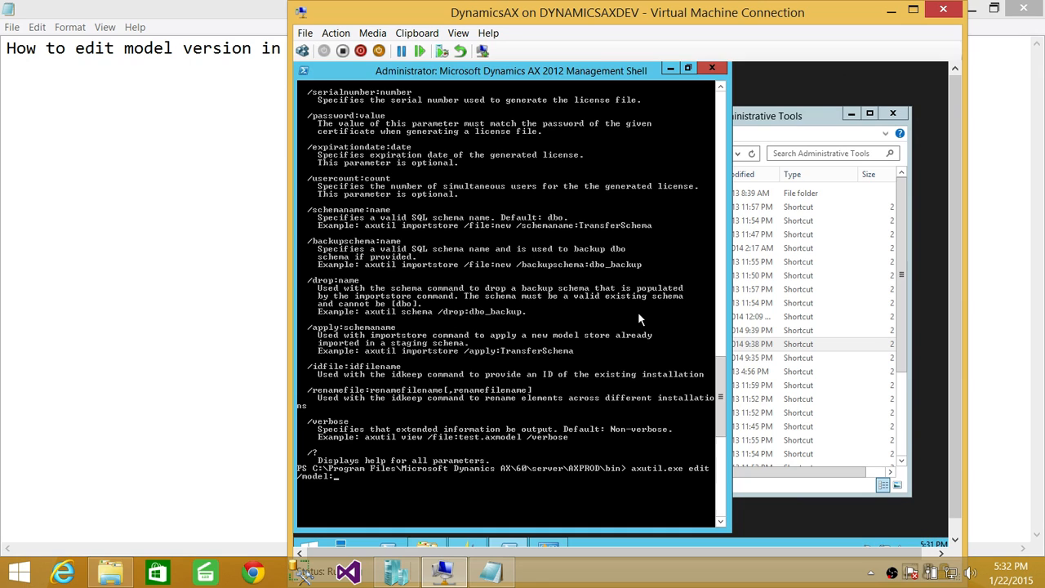
pyautogui.write('G')
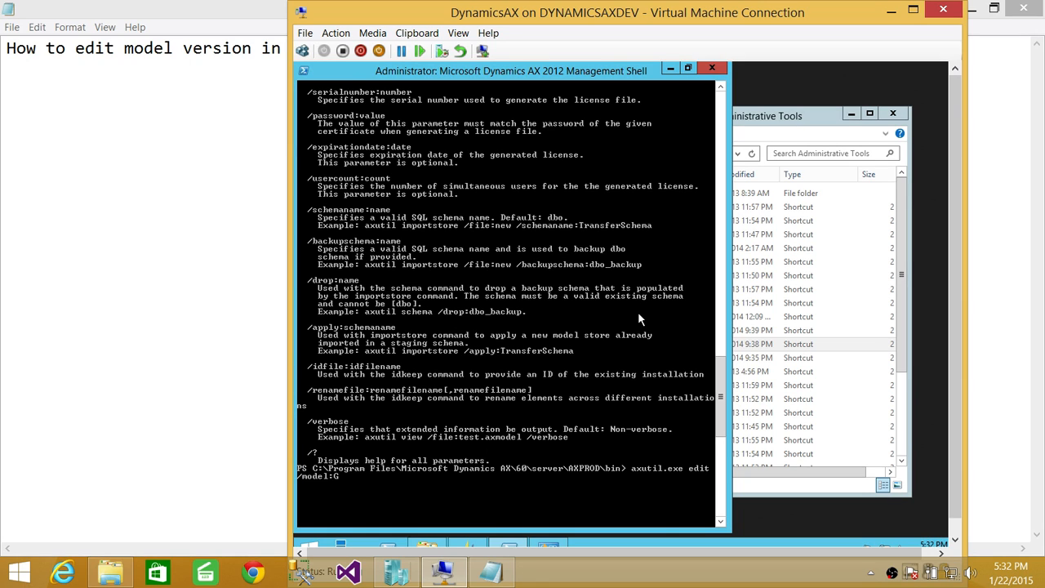
pyautogui.write('ER')
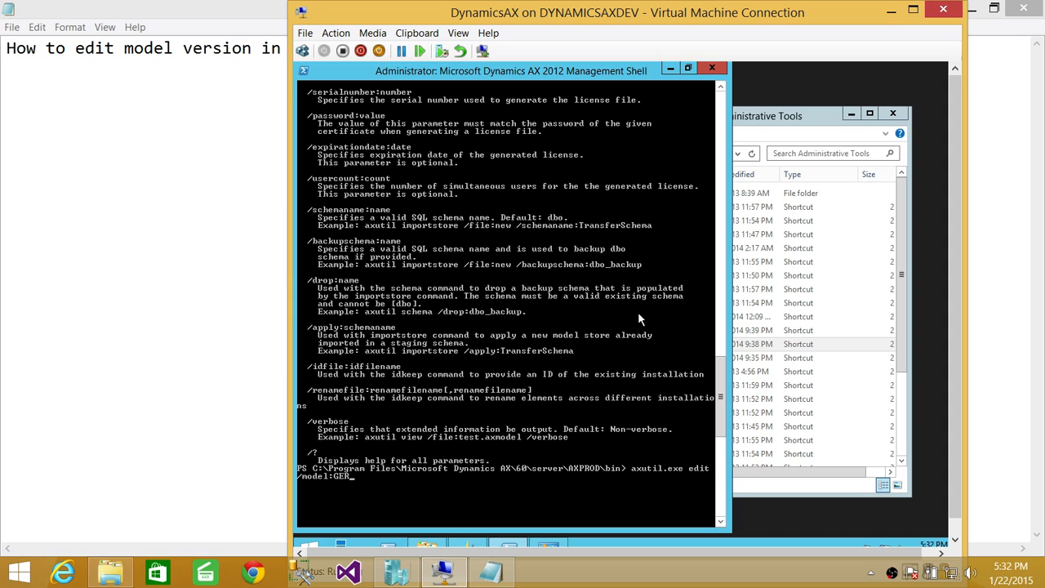
# Add /manifest:Version="1.0.0.4" to the command without running it.
pyautogui.write('na')
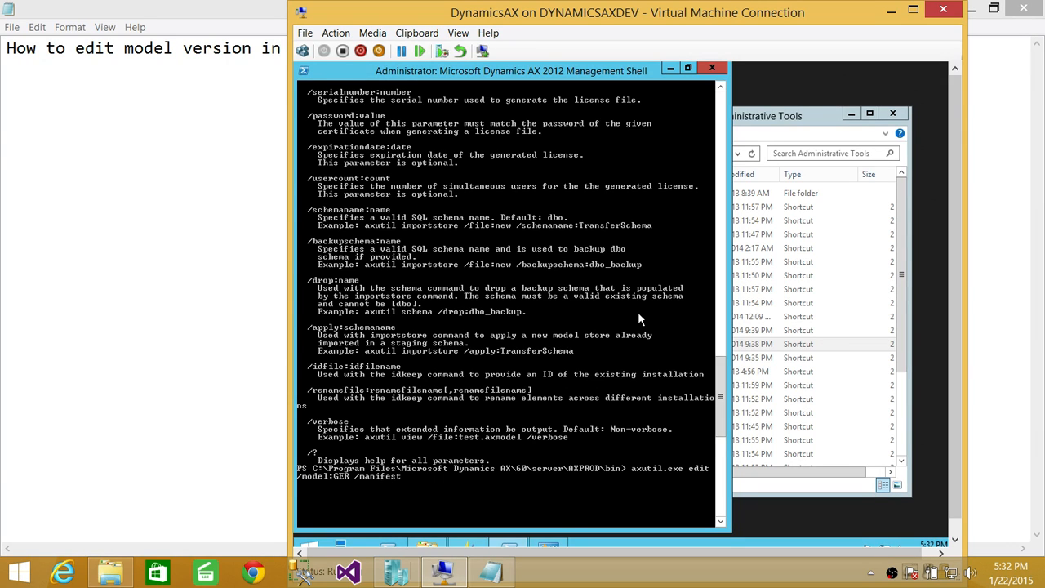
pyautogui.write('ver')
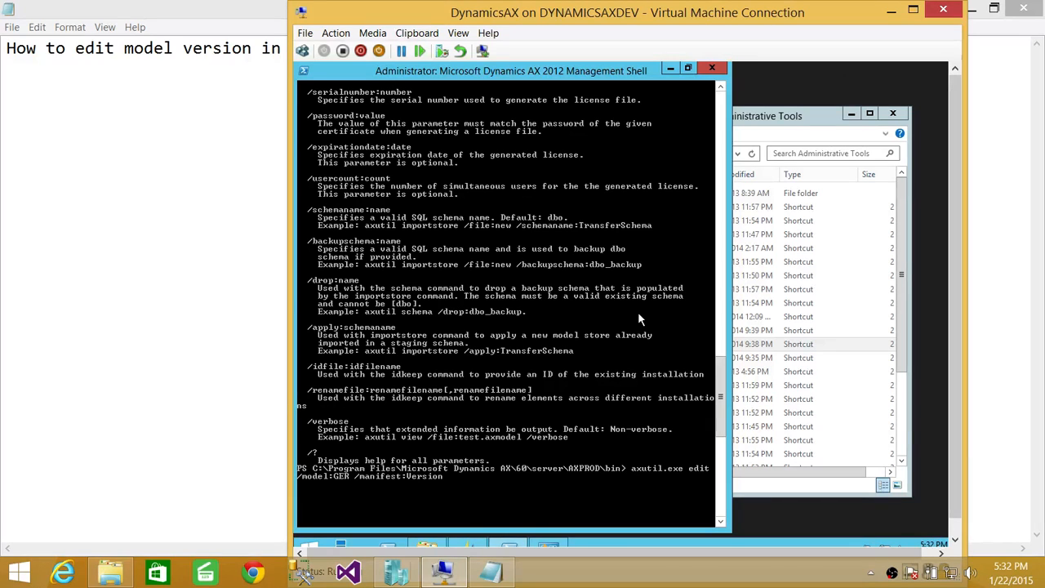
pyautogui.write("=''")
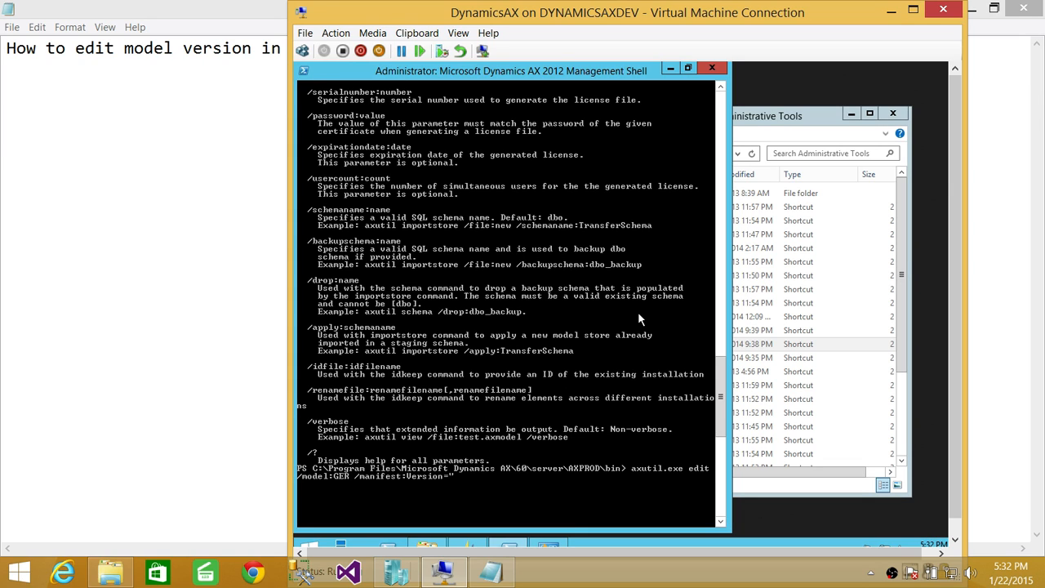
pyautogui.write('1.0.0.')
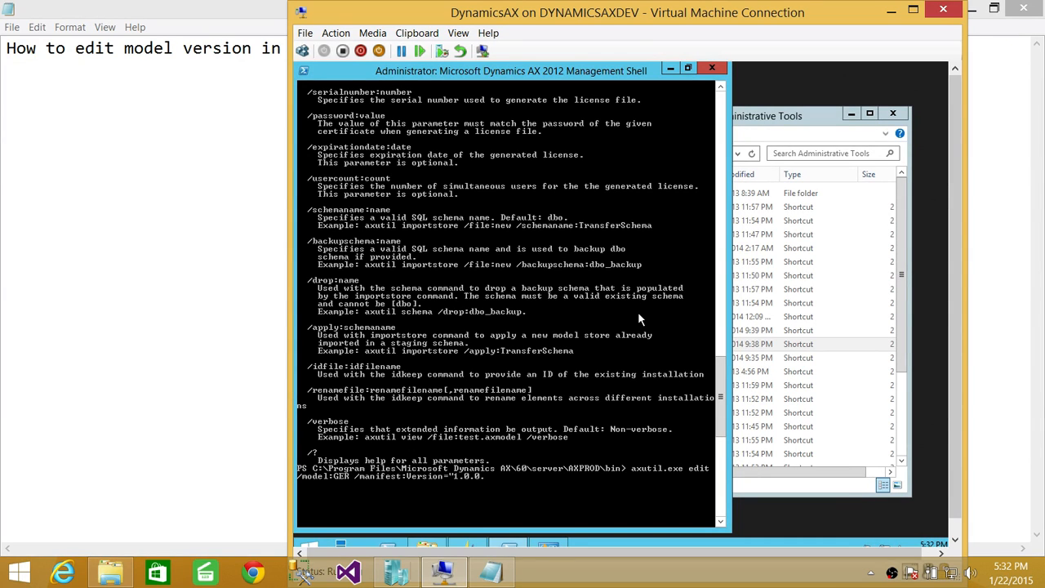
pyautogui.write('4"')
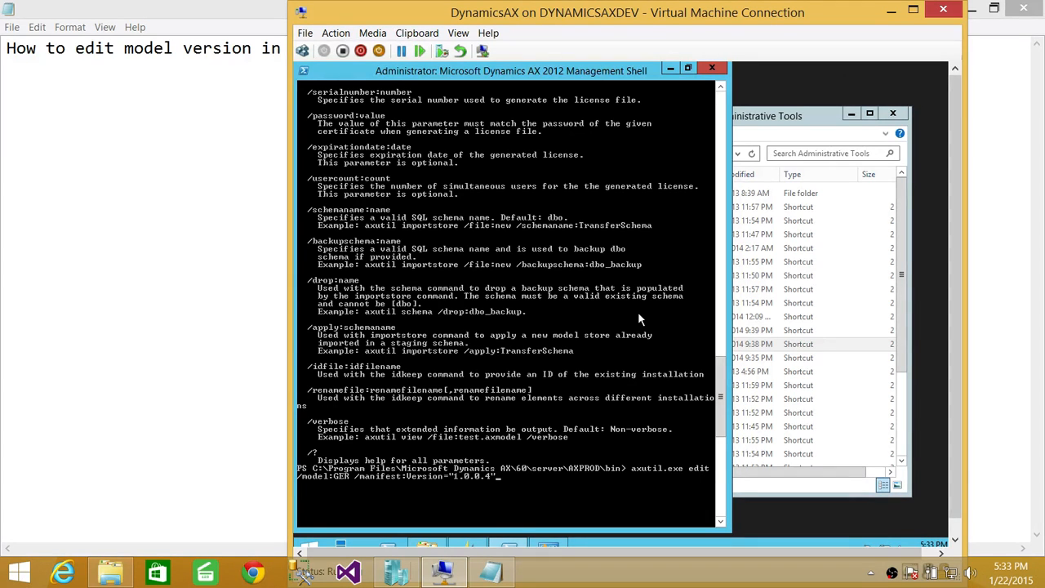
# Run the axutil edit command so GER's manifest version becomes 1.0.0.4.
pyautogui.press('Return')
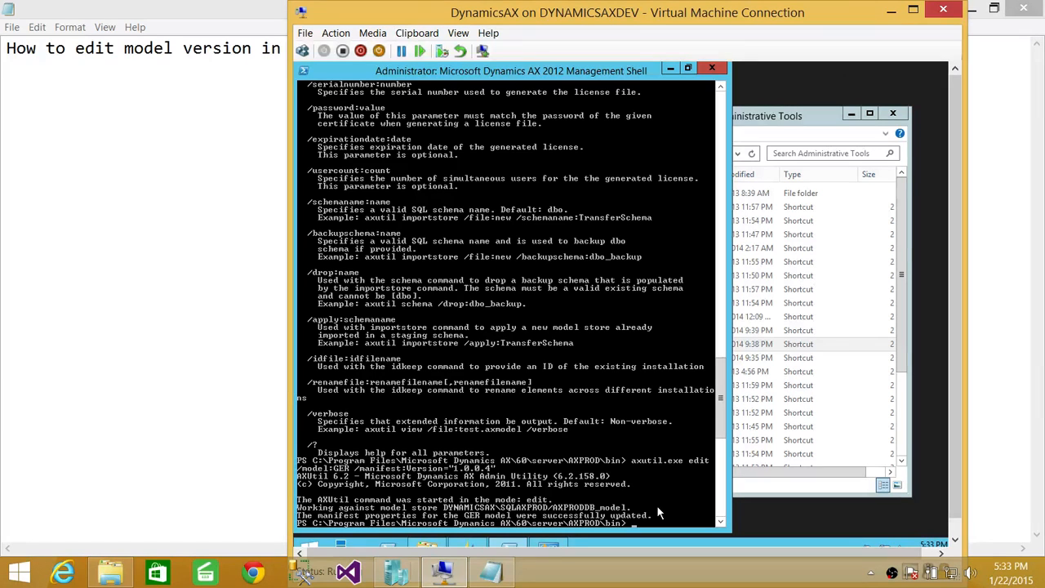
# List models to confirm GER 1.0.0.4, re-edit to 1.0.0.2, and list again.
pyautogui.write('axutil.exe list')
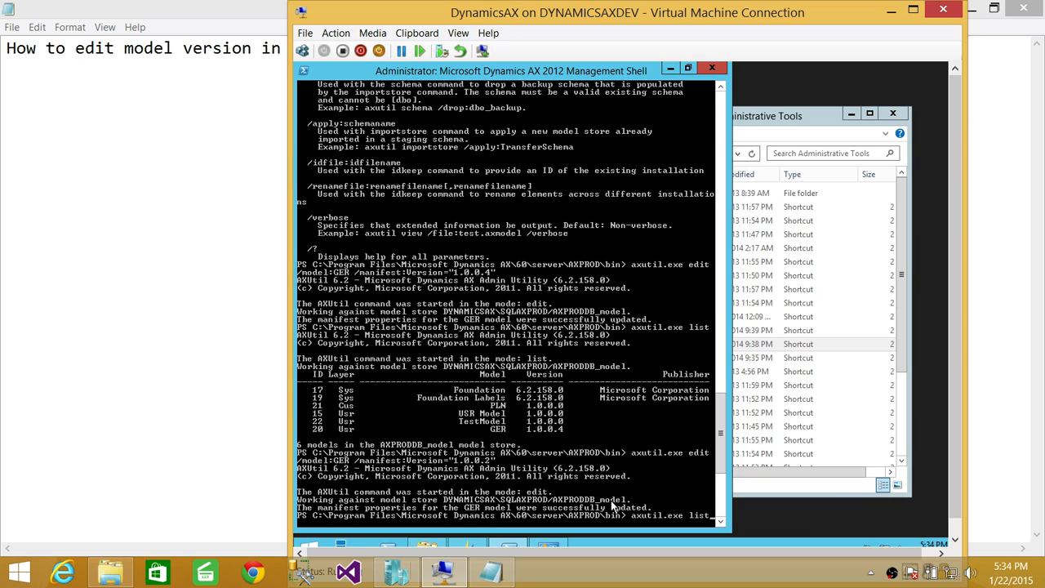
pyautogui.scroll(-3)
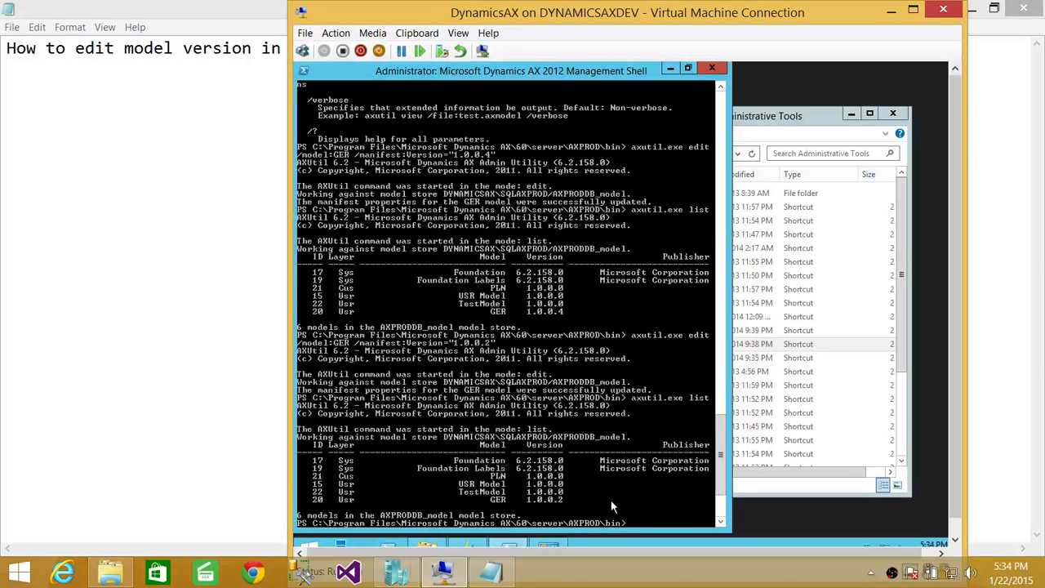
pyautogui.moveTo(592, 492)
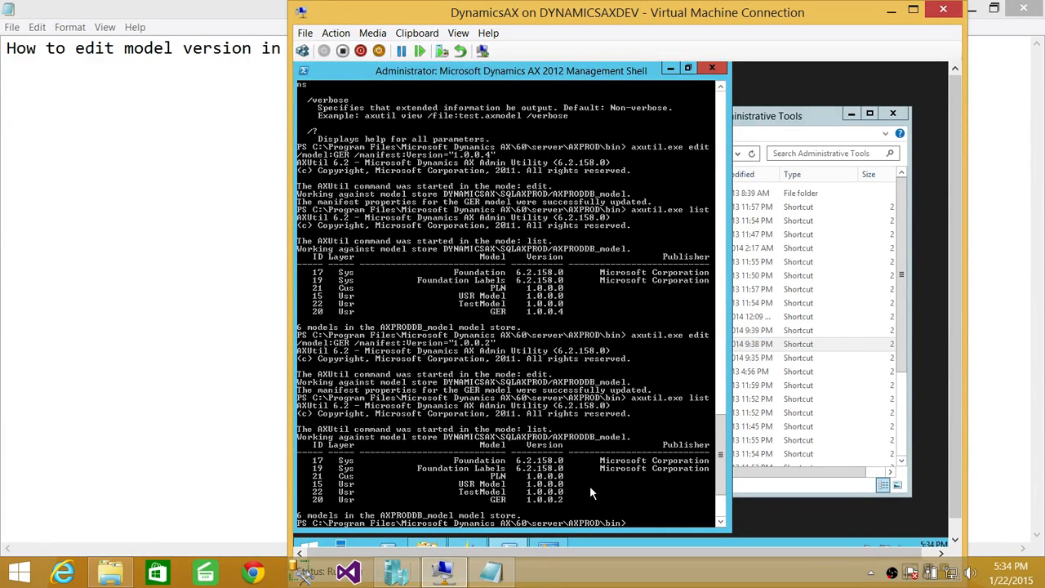